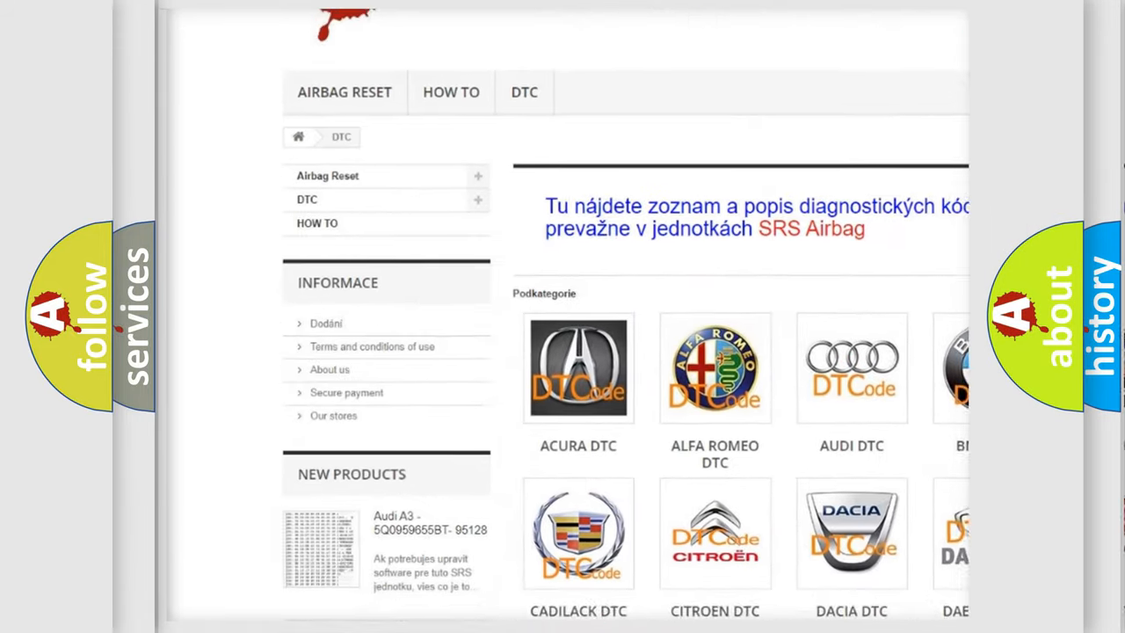
pyautogui.scroll(-3)
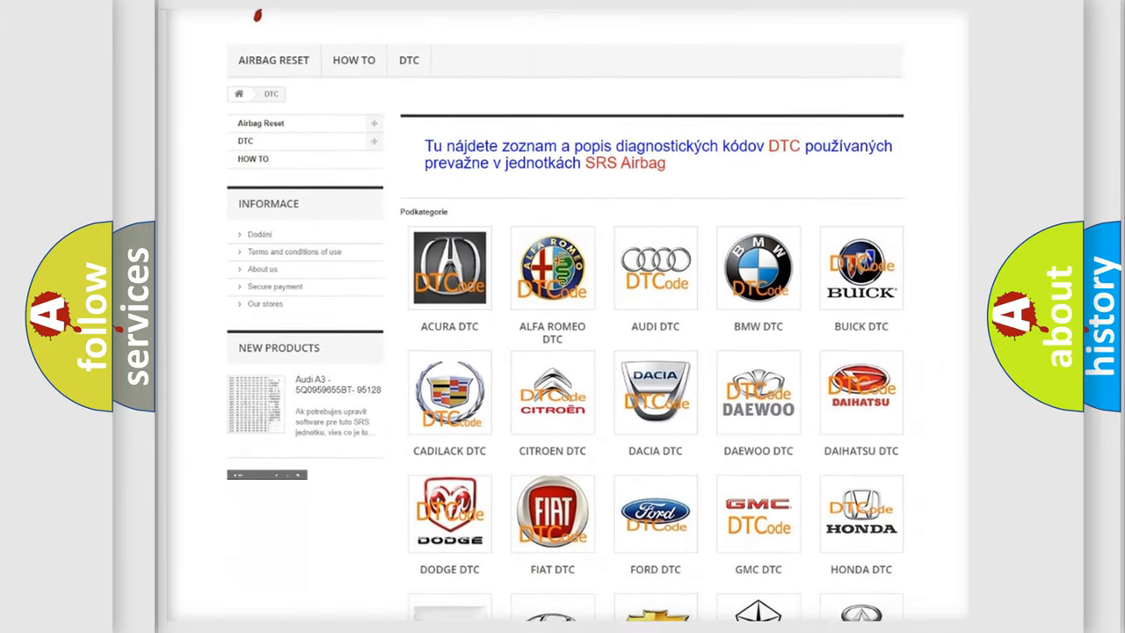
pyautogui.scroll(-3)
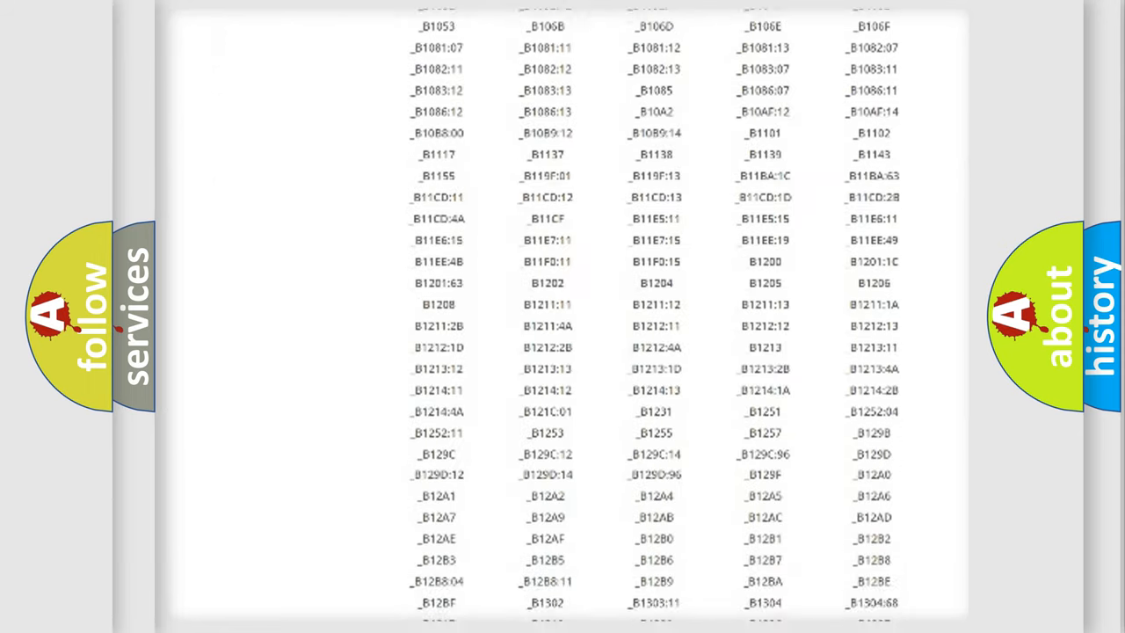
pyautogui.scroll(-3)
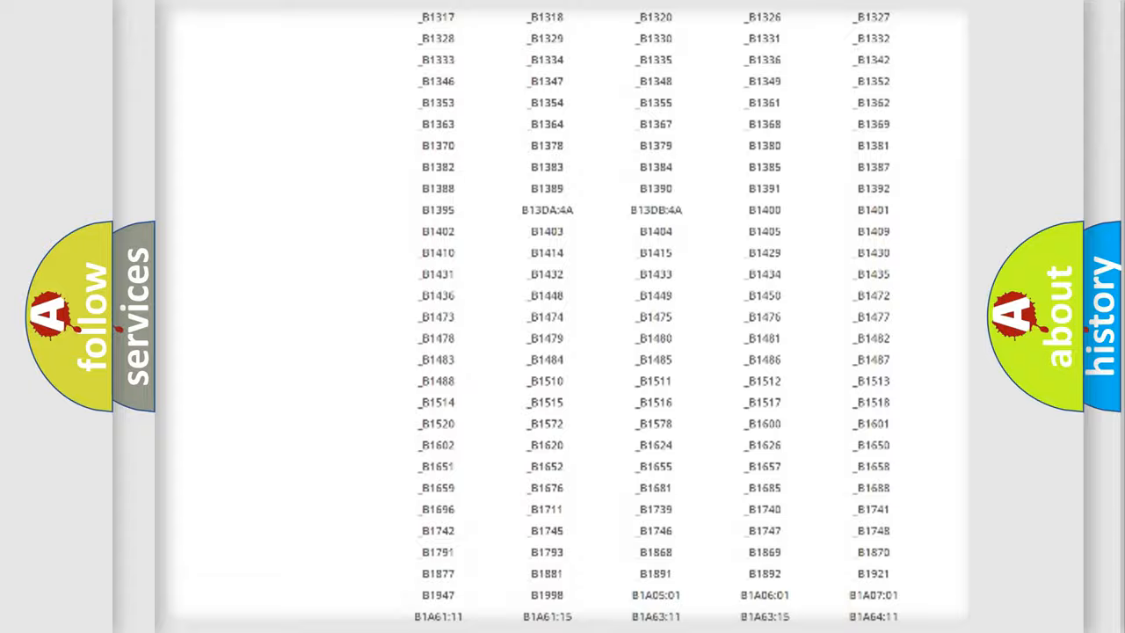
pyautogui.scroll(3)
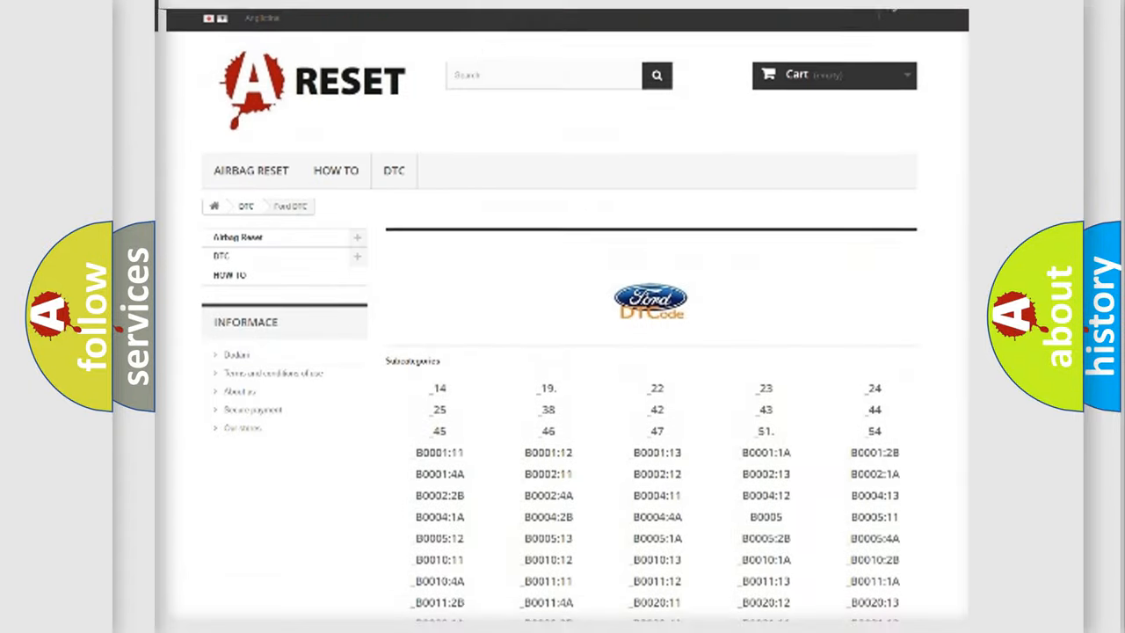
pyautogui.scroll(3)
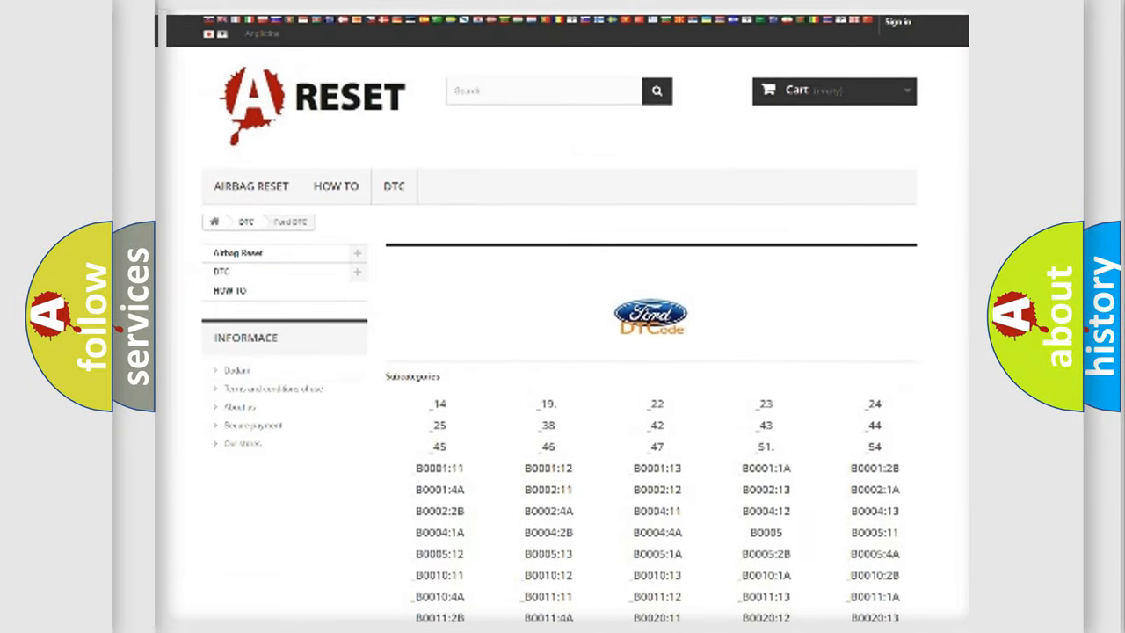